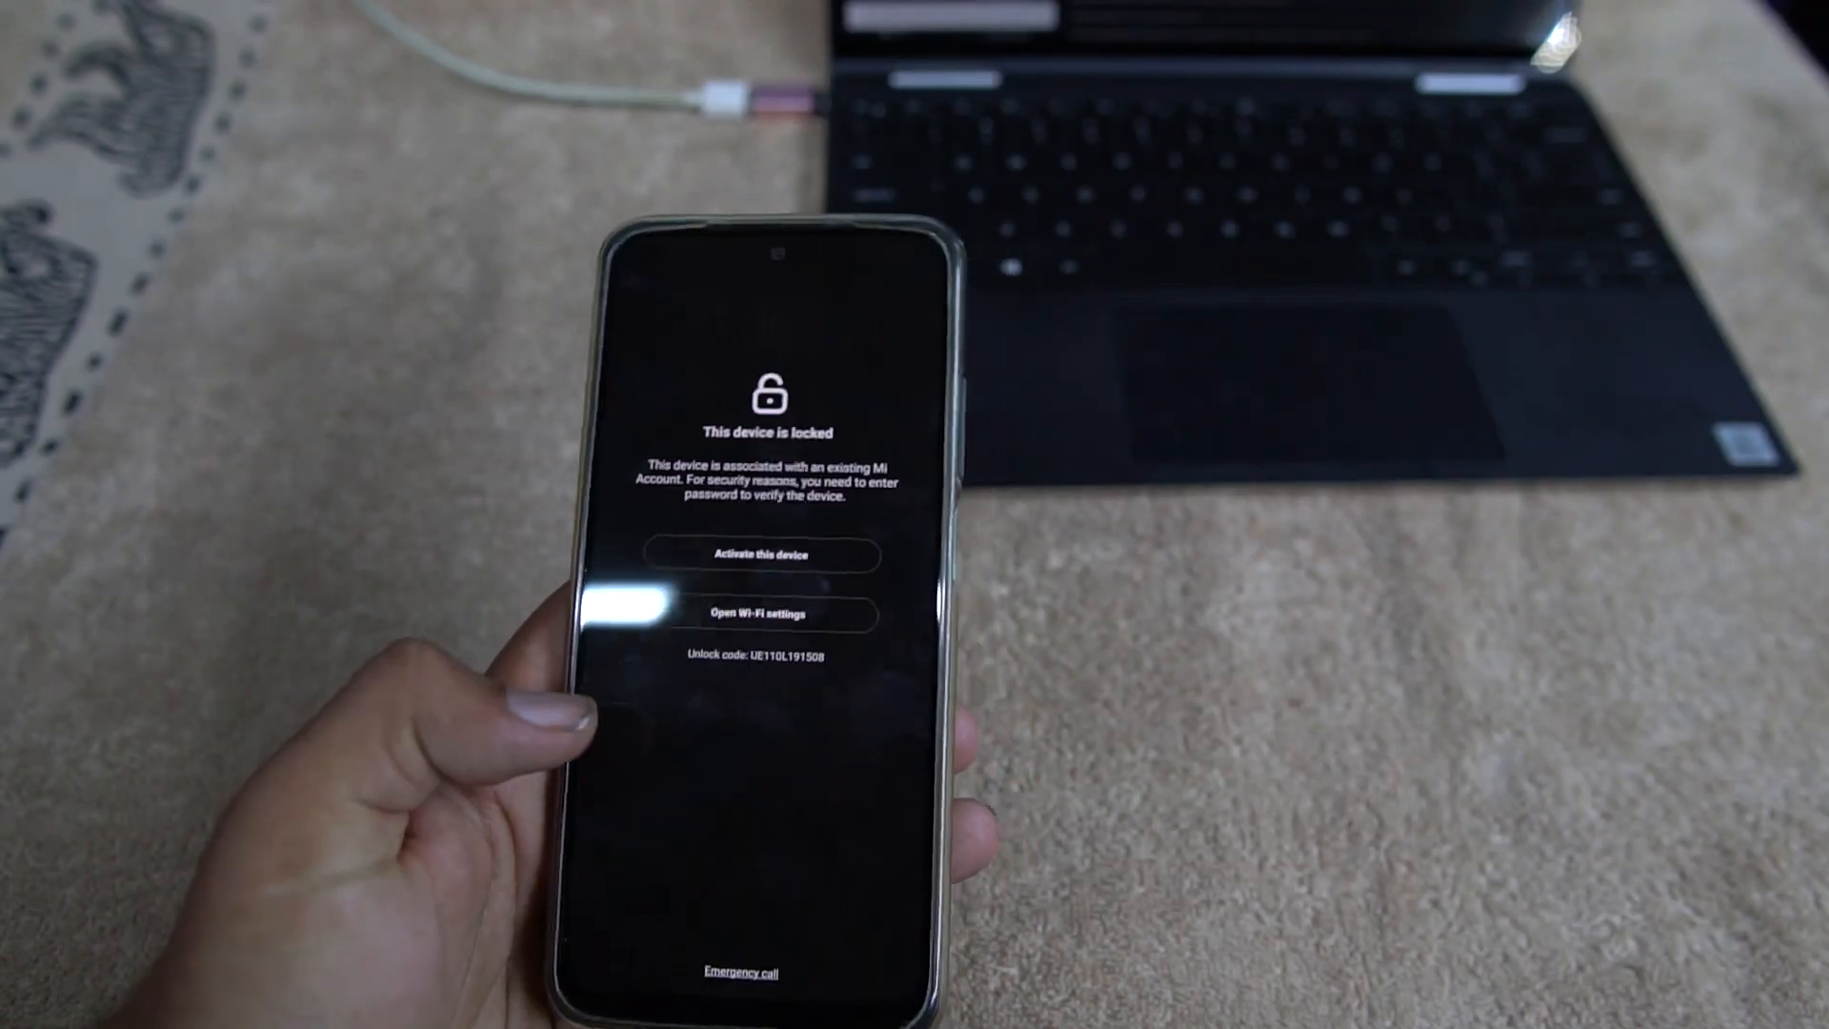
Step: Finish the setup wizard to reach the home screen and the Control centre tip
{"action": "left_click", "coordinate": [758, 554]}
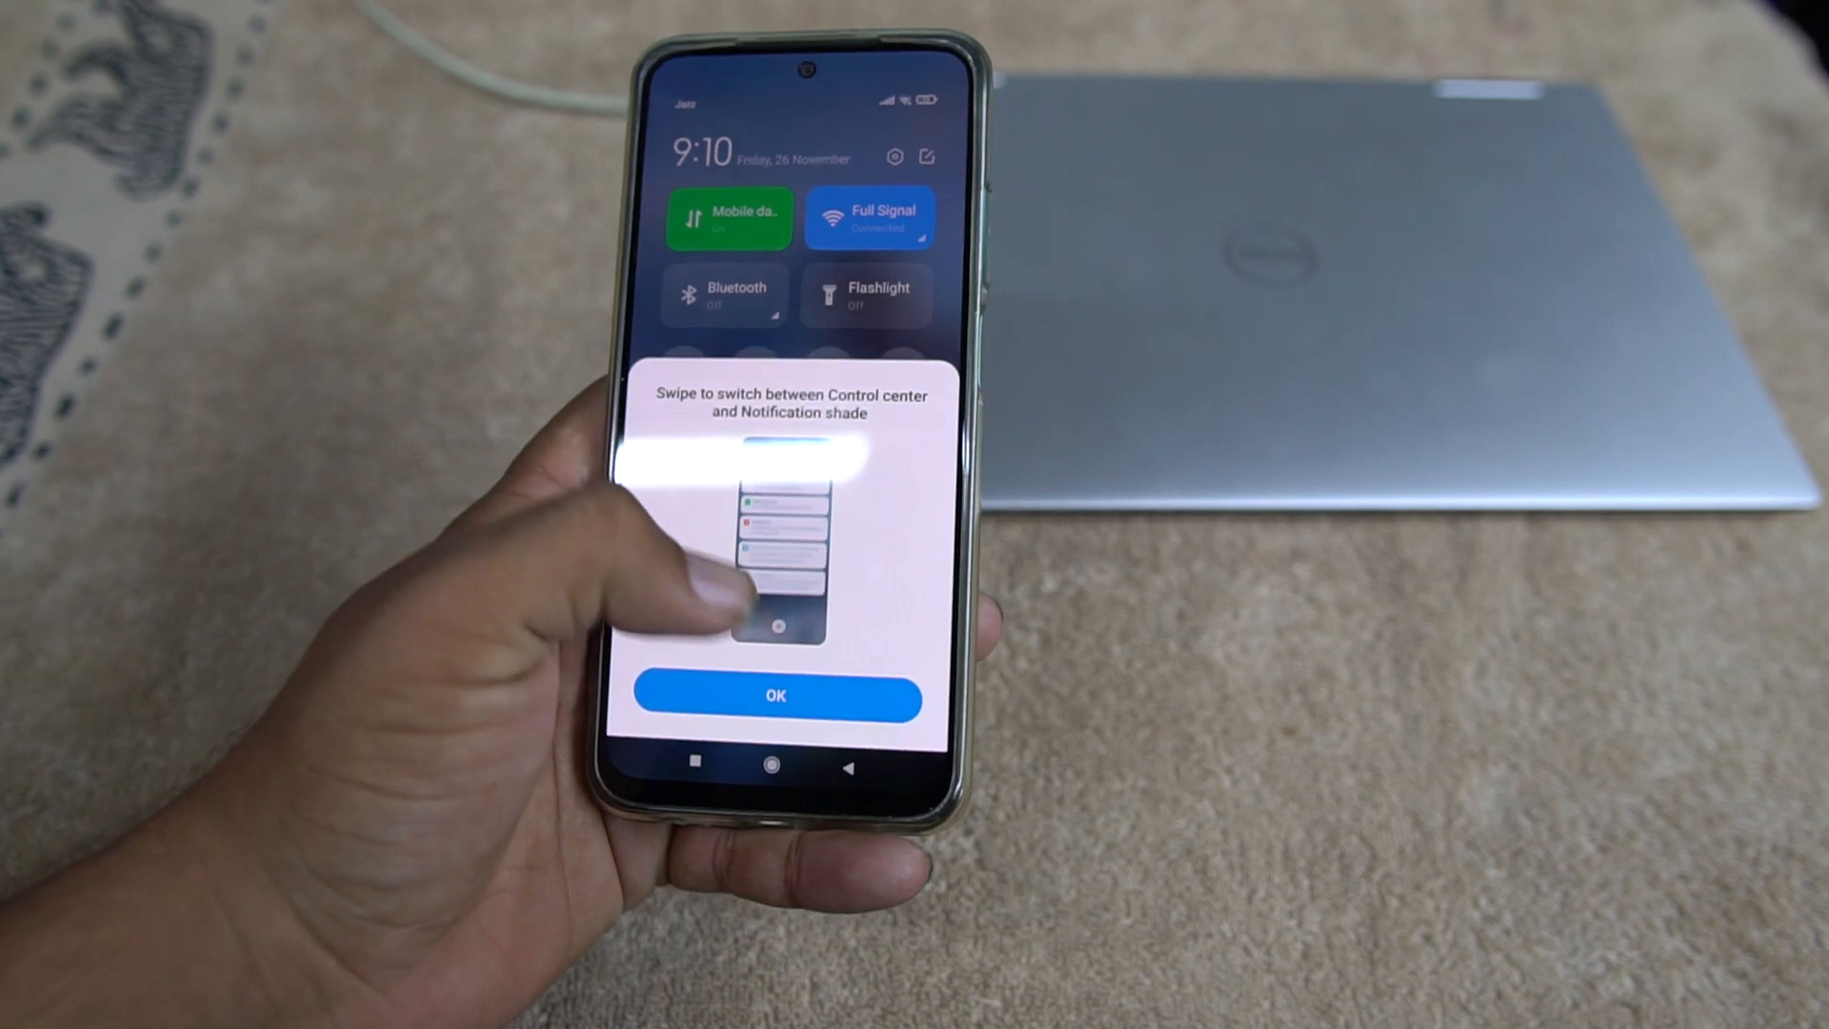
{"action": "left_click", "coordinate": [773, 695]}
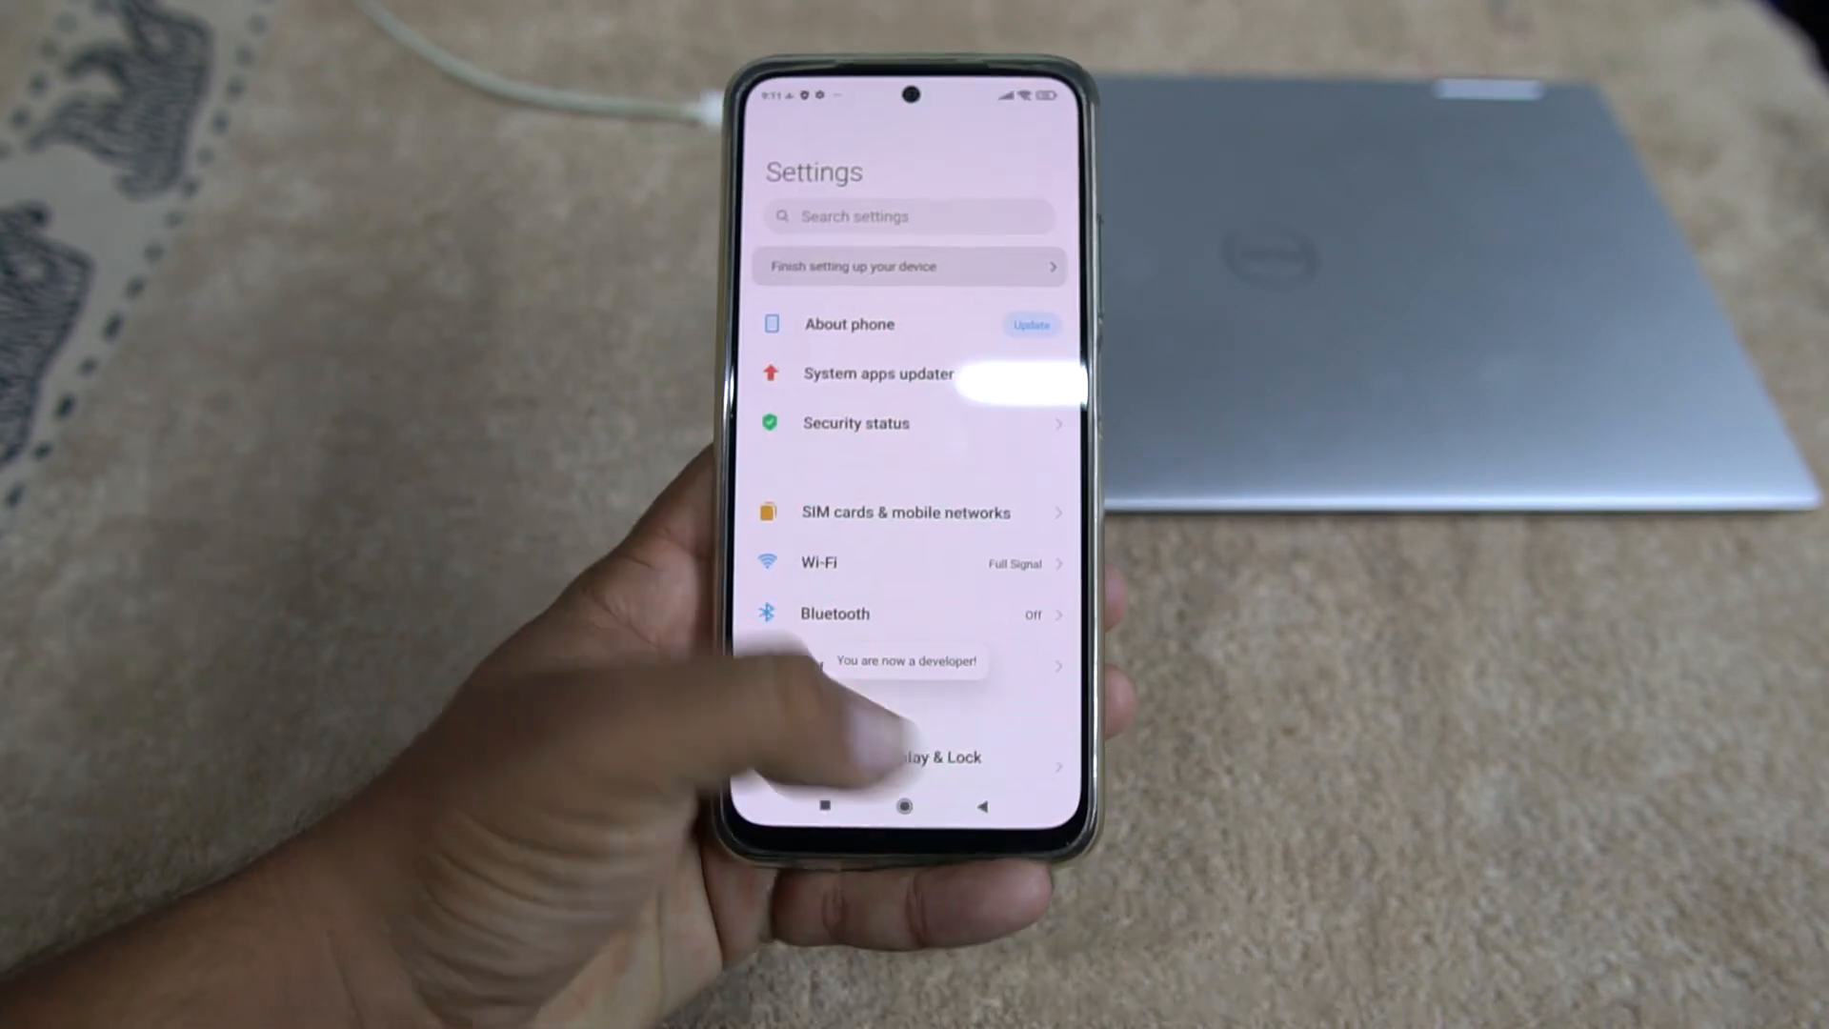
Step: Scroll the Settings list down to the Apps and Additional settings sections
{"action": "scroll", "scroll_direction": "down", "scroll_amount": 3}
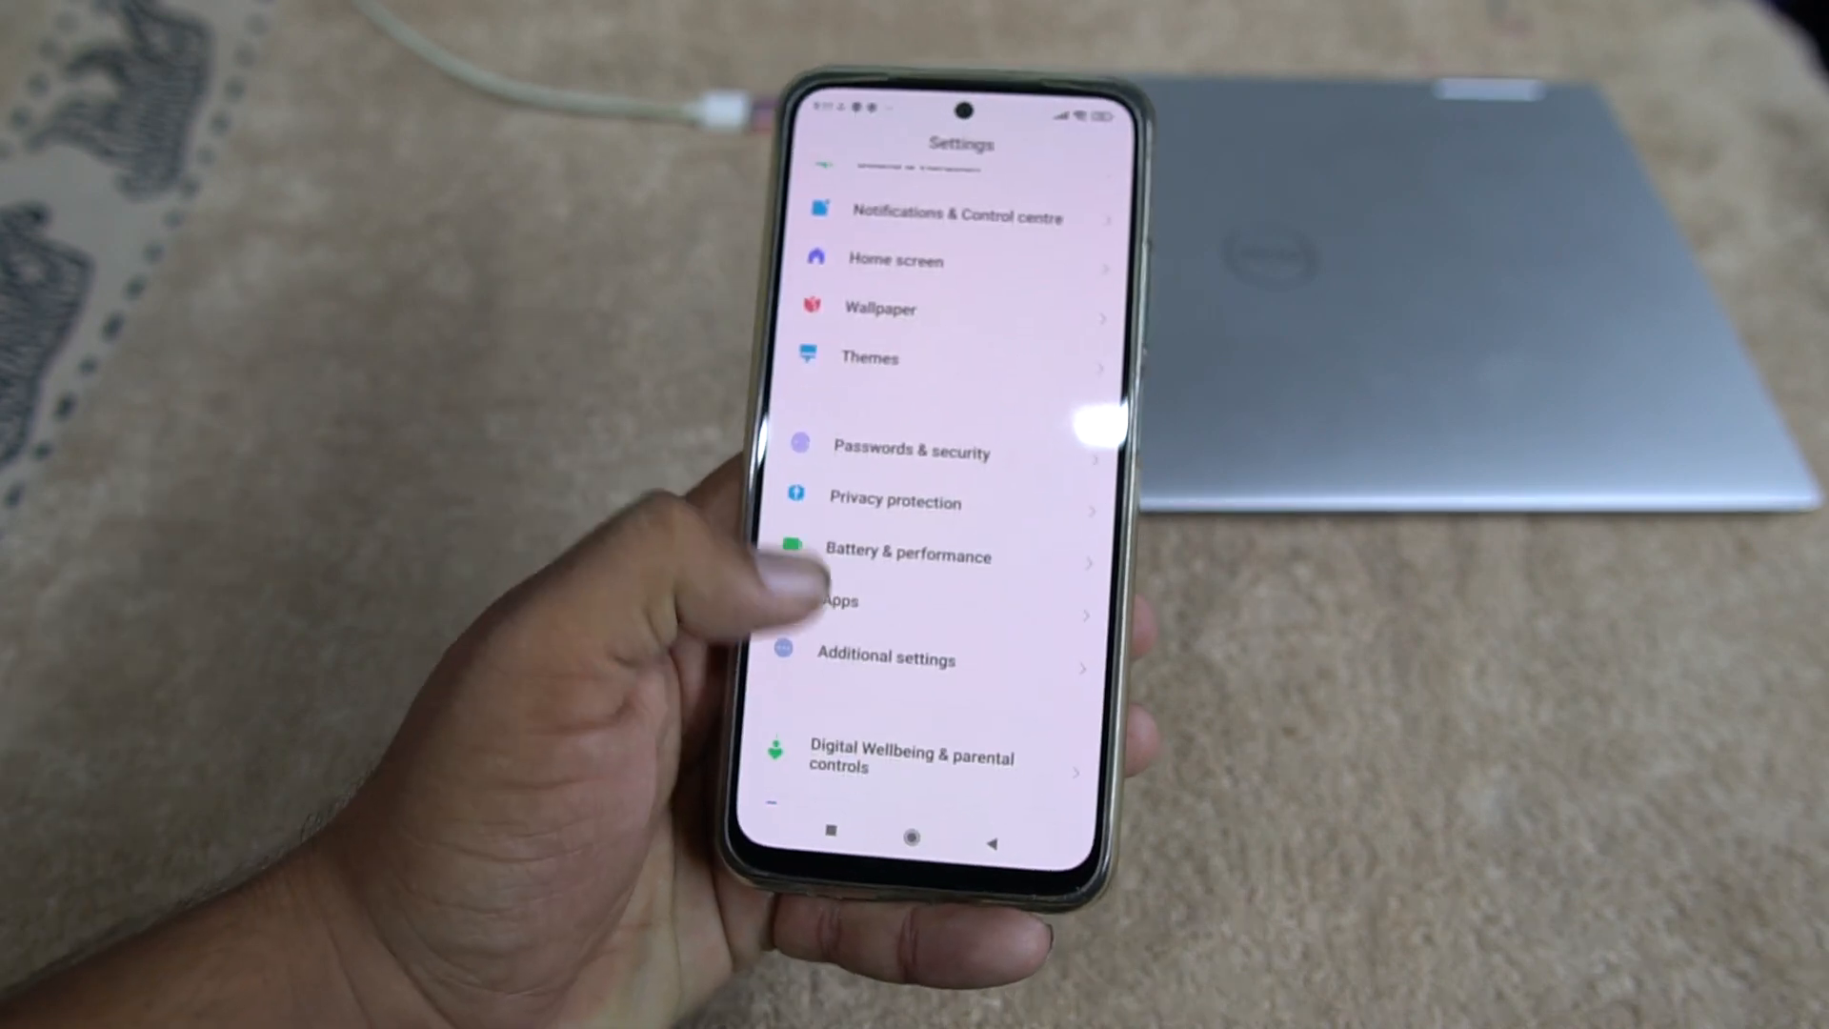